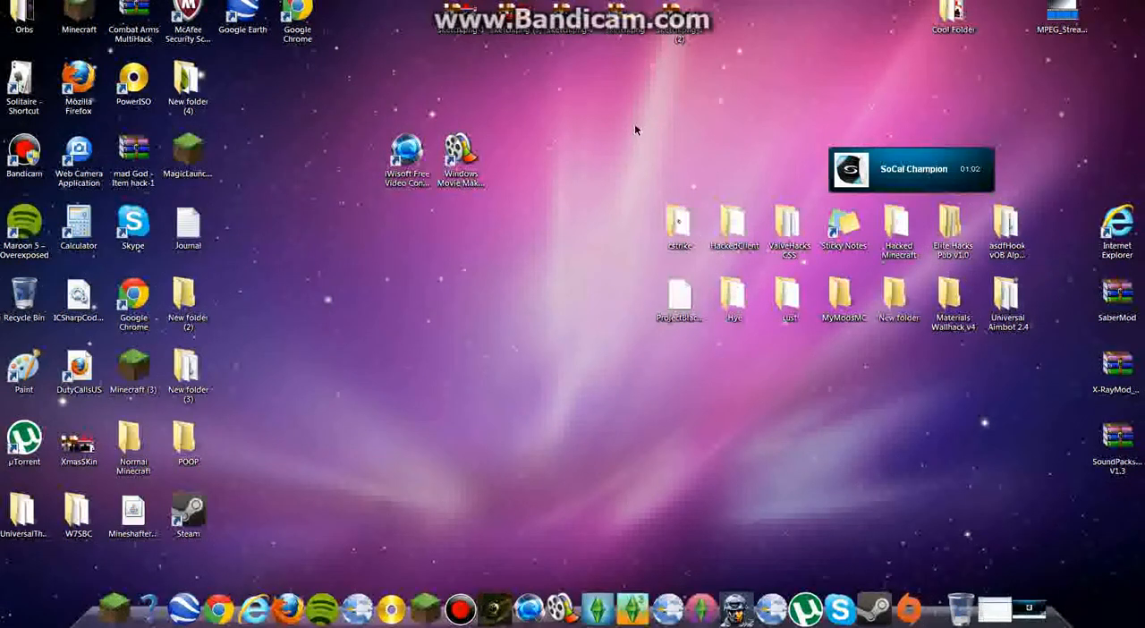
{"action": "mouse_move", "coordinate": [612, 133]}
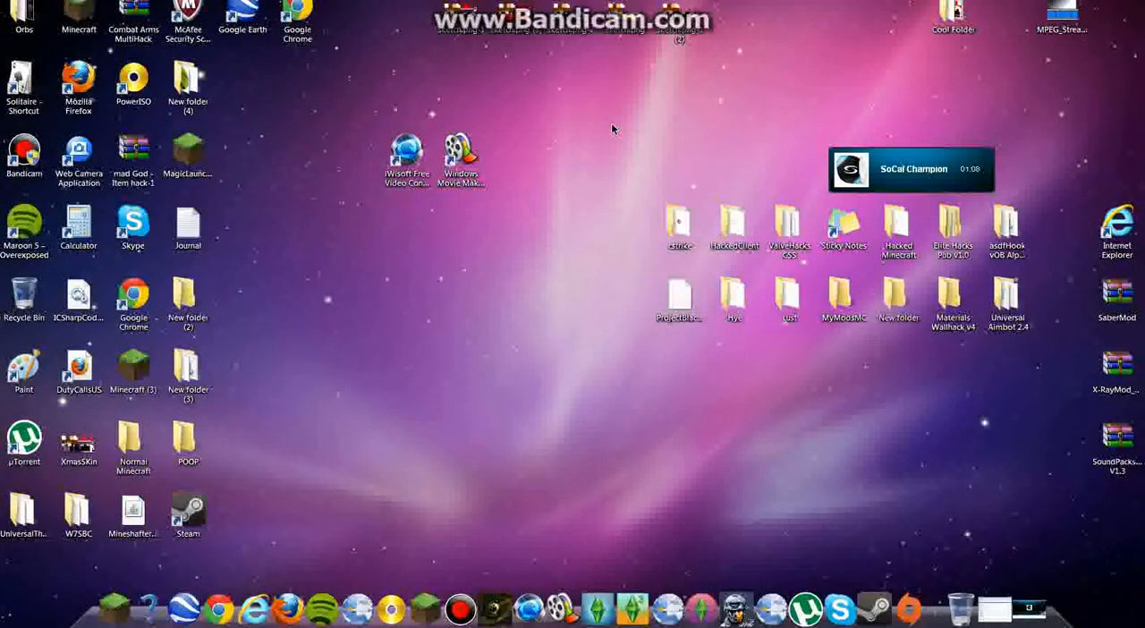
{"action": "mouse_move", "coordinate": [662, 123]}
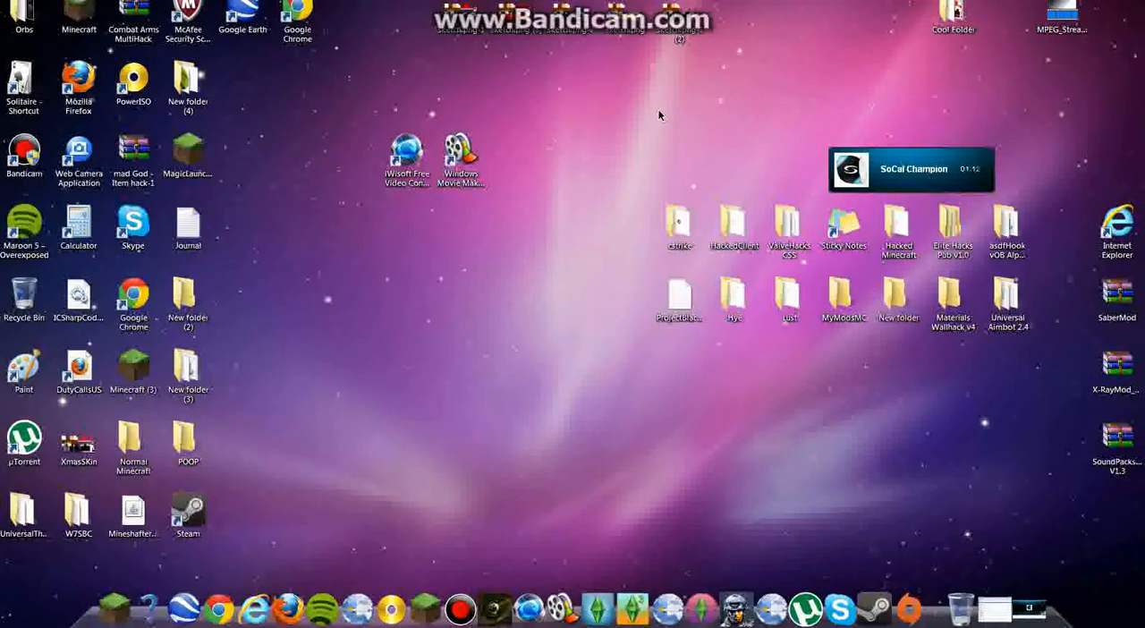
{"action": "mouse_move", "coordinate": [655, 108]}
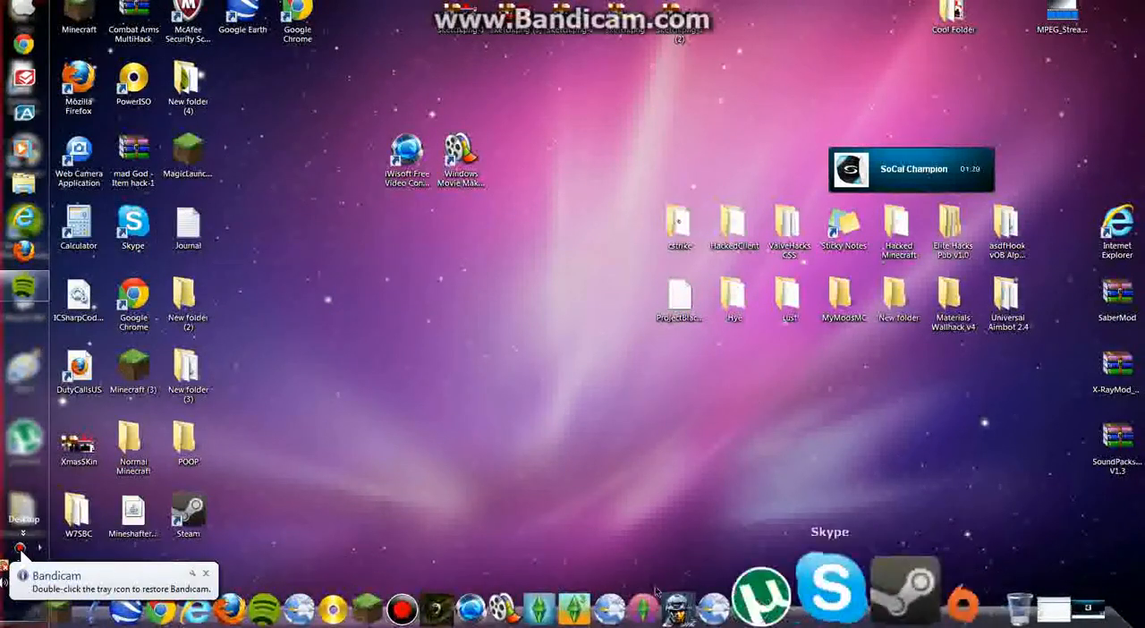
{"action": "mouse_move", "coordinate": [340, 586]}
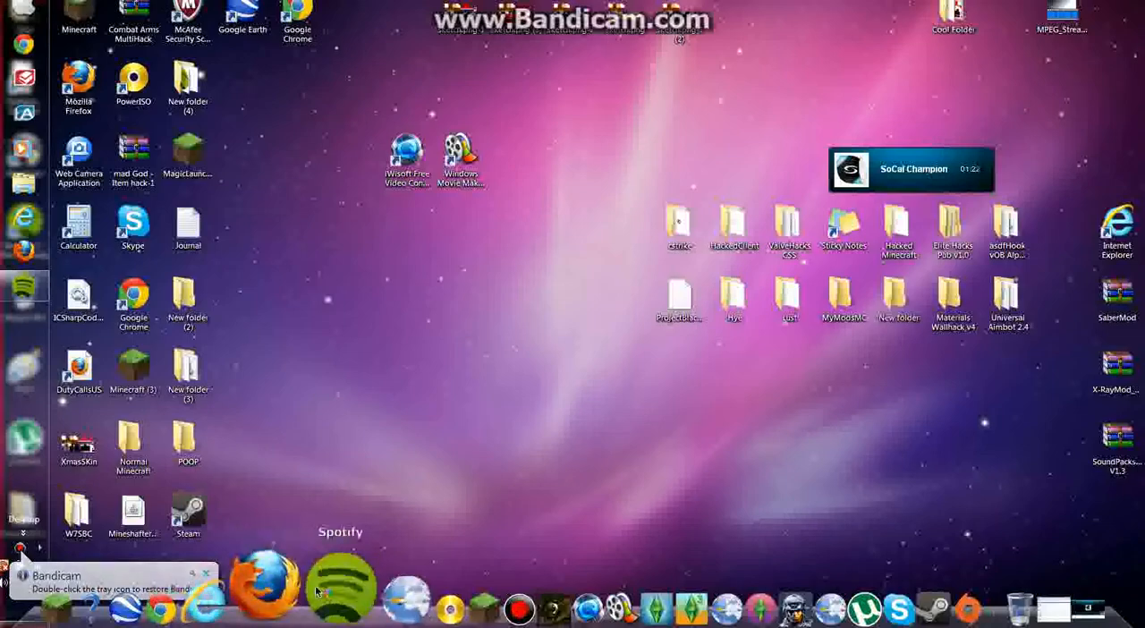
{"action": "mouse_move", "coordinate": [401, 587]}
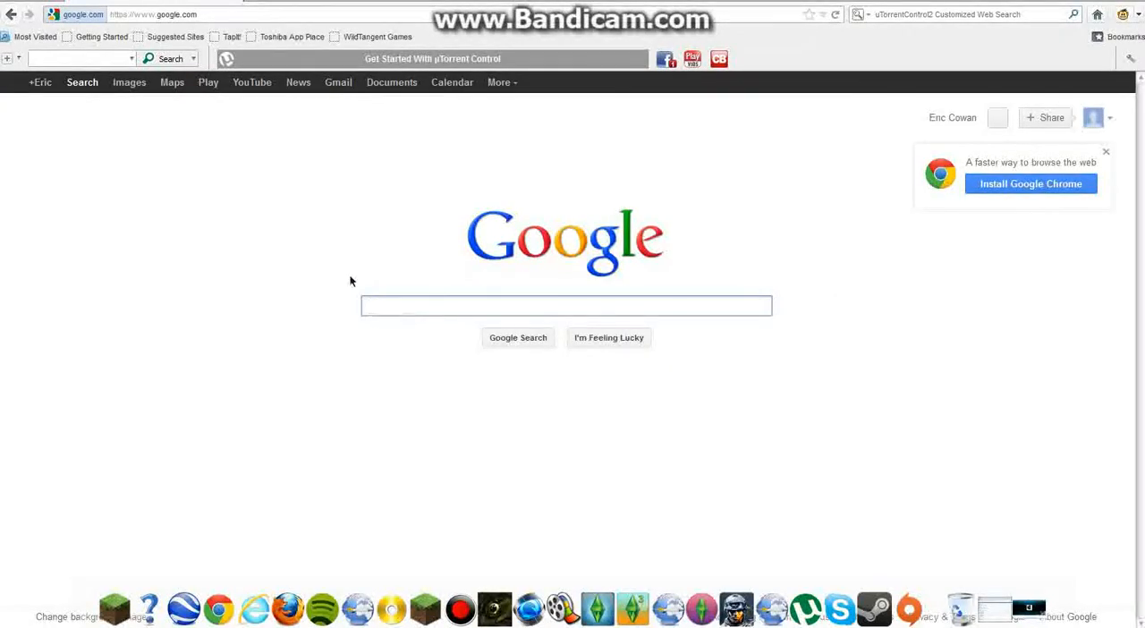
Search for 'darkarts google' and open the 'GOOGLE - Dark Arts Media' fake page.
{"action": "type", "text": "daerkarts google"}
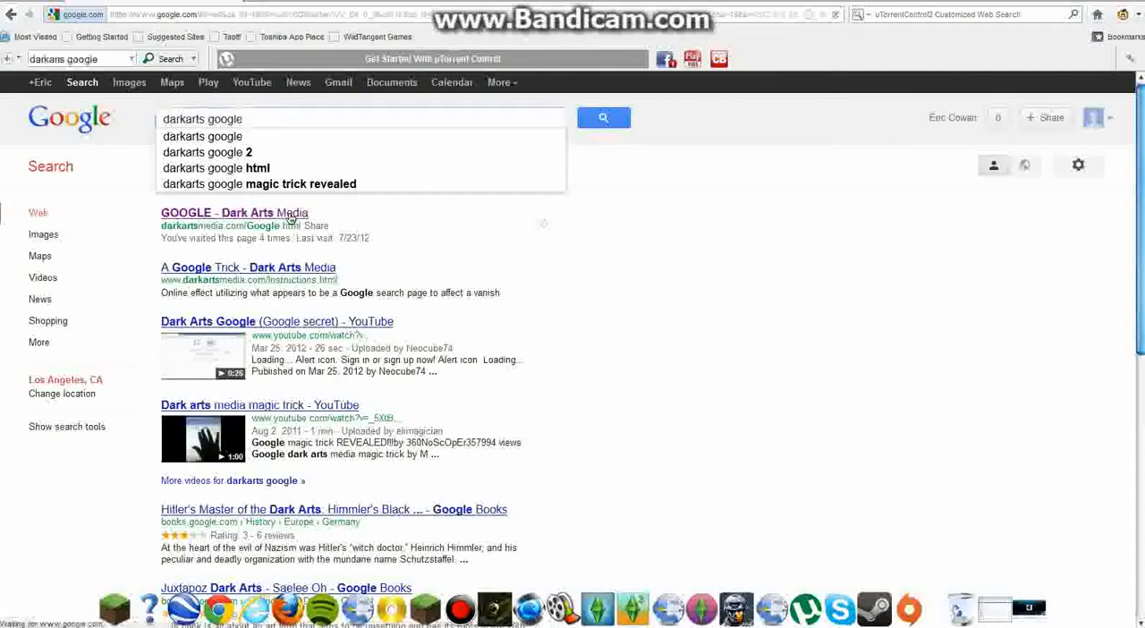
{"action": "left_click", "coordinate": [235, 212]}
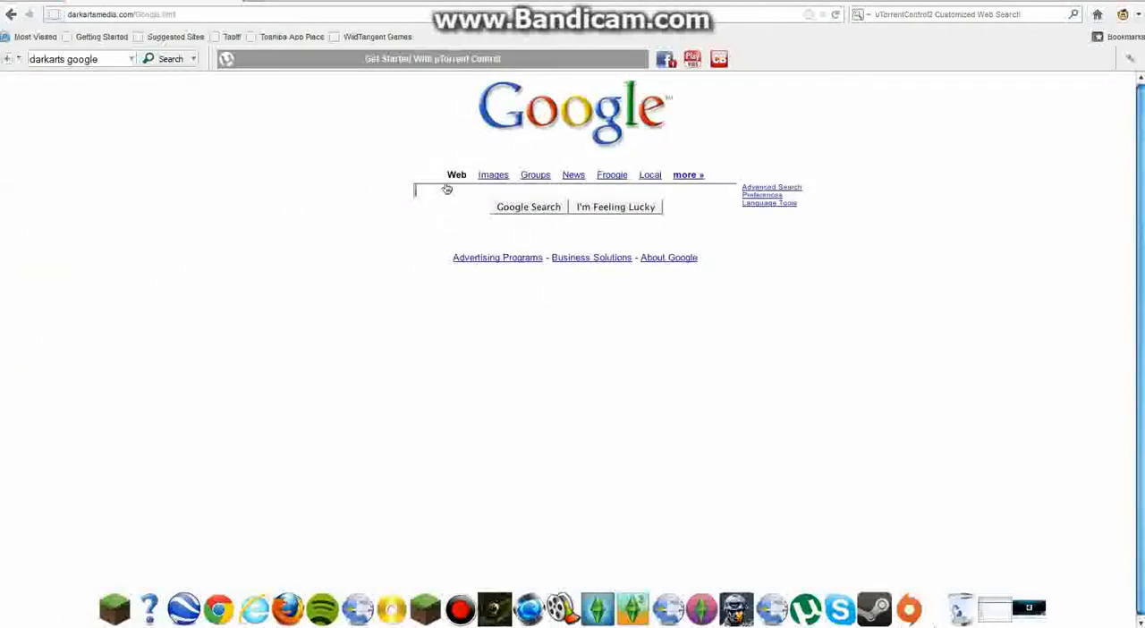
{"action": "mouse_move", "coordinate": [267, 301]}
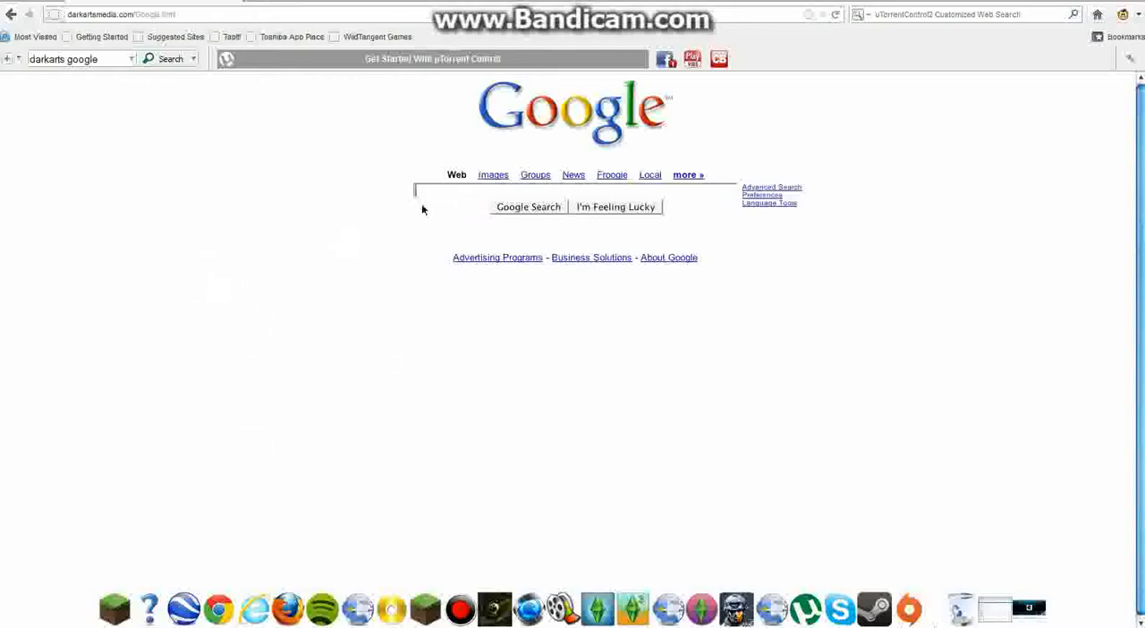
{"action": "mouse_move", "coordinate": [571, 86]}
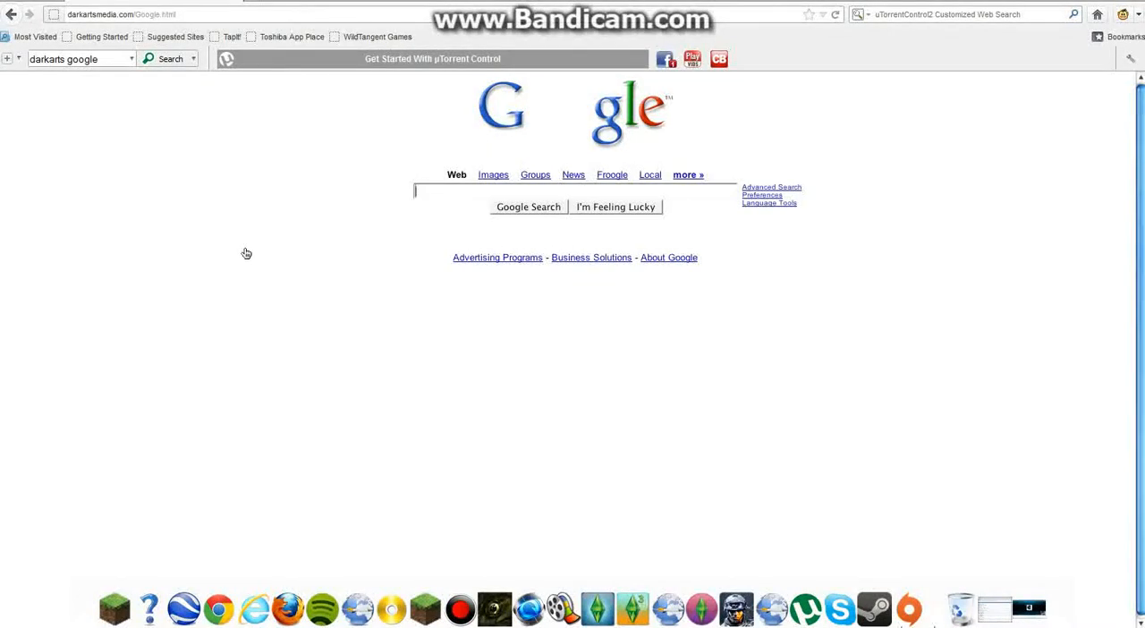
{"action": "mouse_move", "coordinate": [537, 118]}
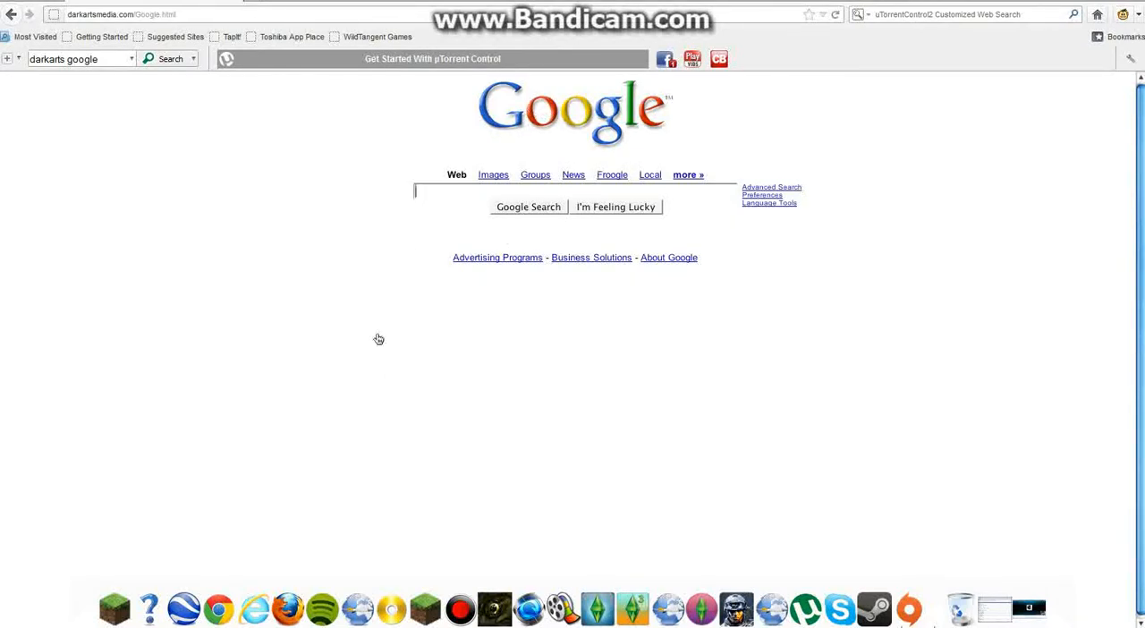
{"action": "mouse_move", "coordinate": [297, 275]}
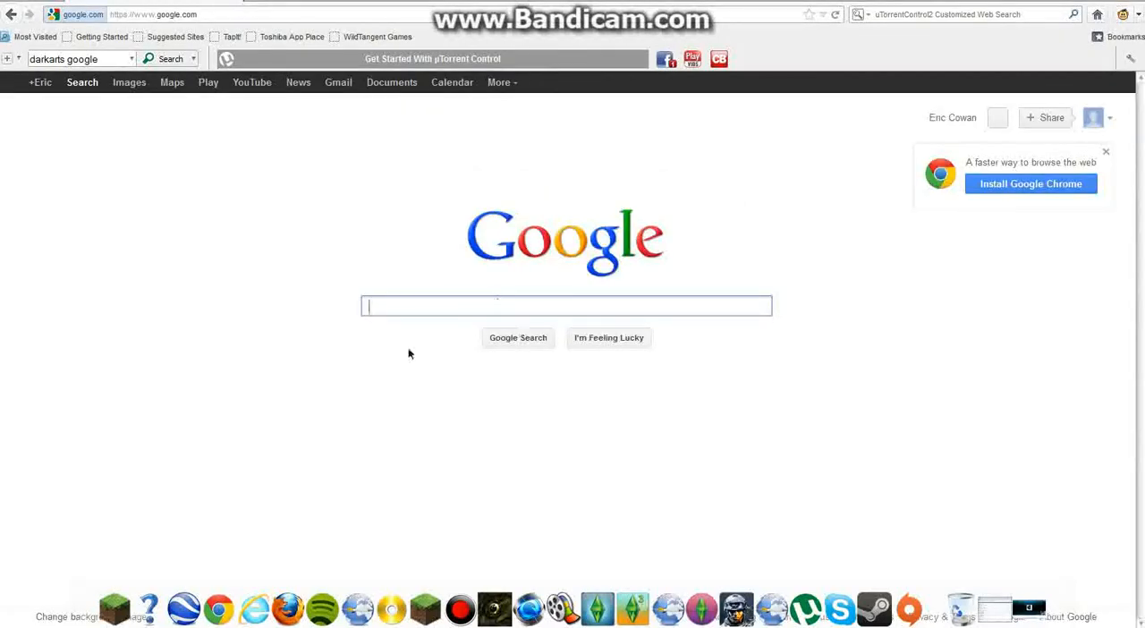
Search 'dark' again to return to the Dark Arts Media fake Google page.
{"action": "type", "text": "darkartsmedia.com/Google.html"}
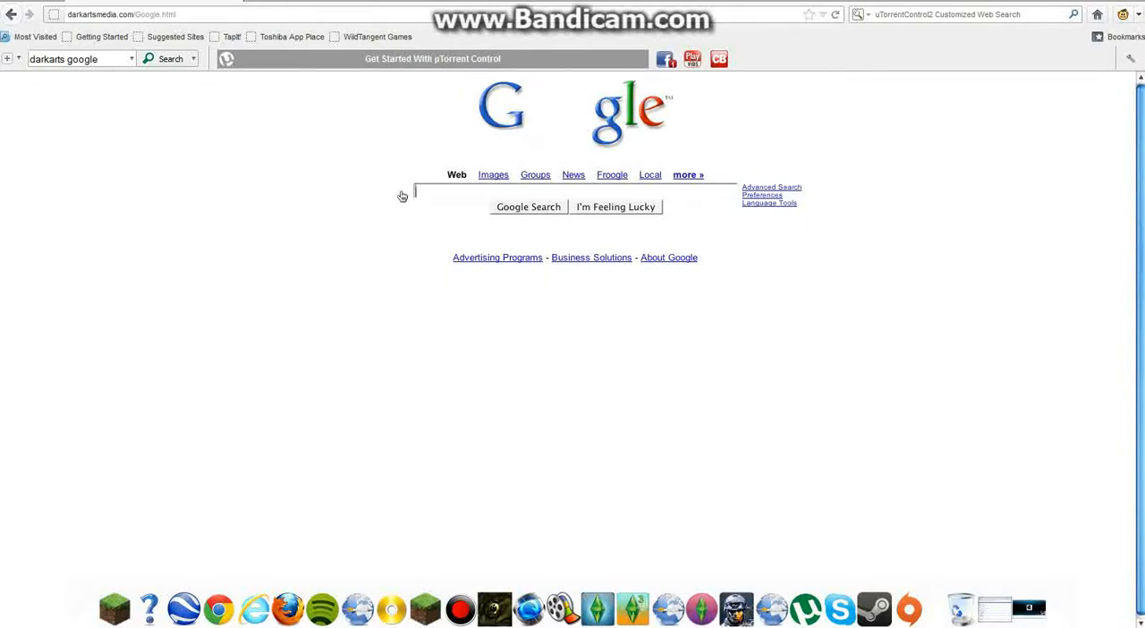
{"action": "mouse_move", "coordinate": [532, 125]}
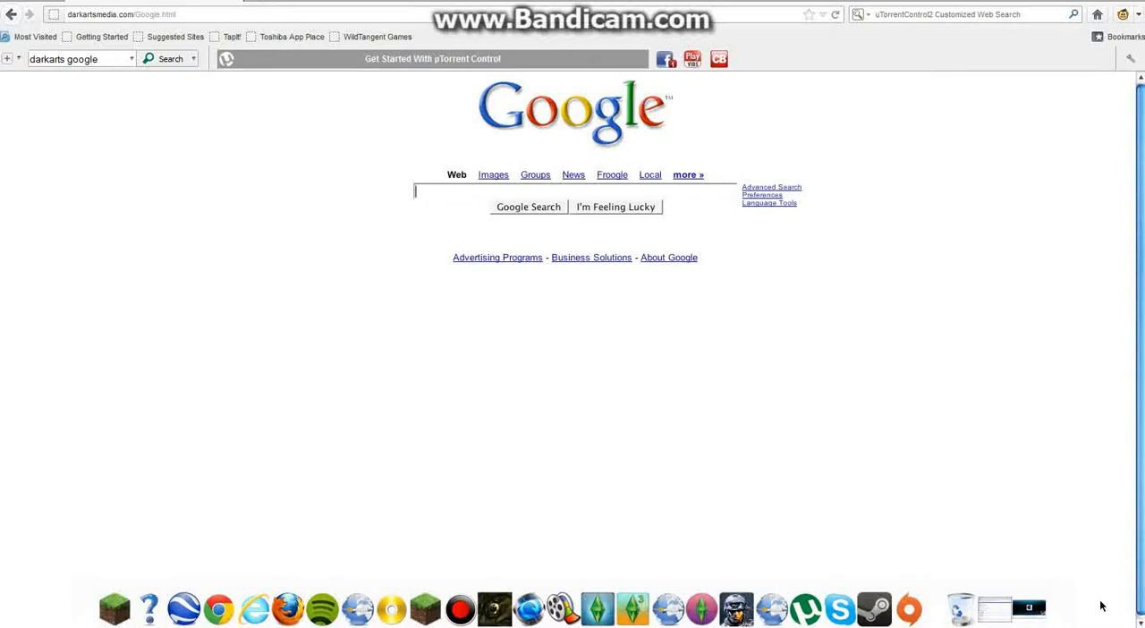
{"action": "mouse_move", "coordinate": [875, 304]}
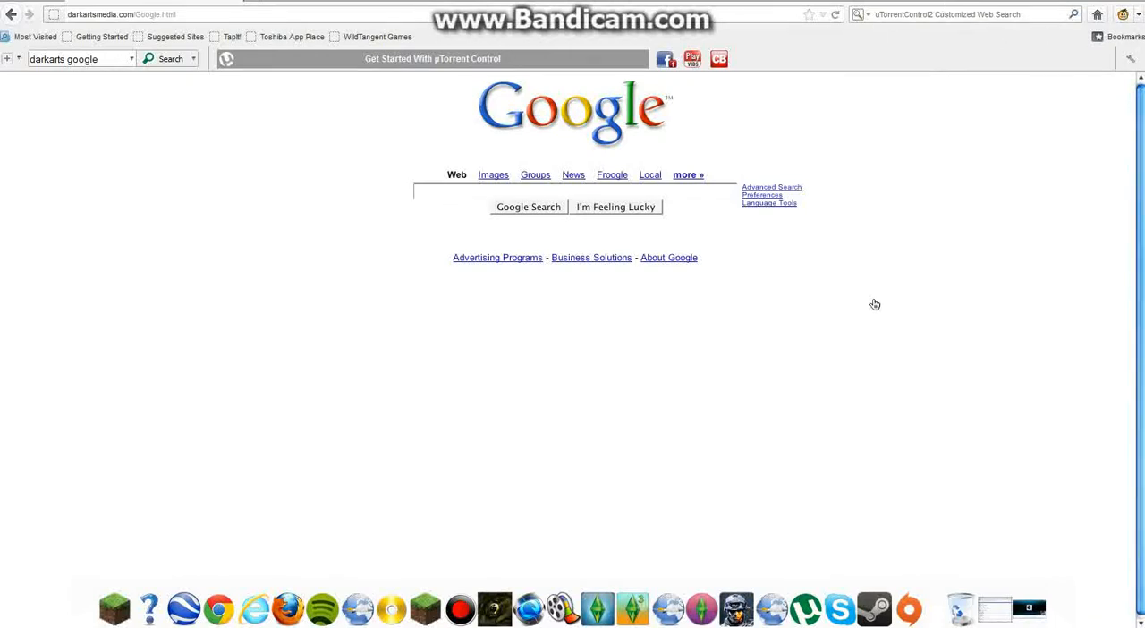